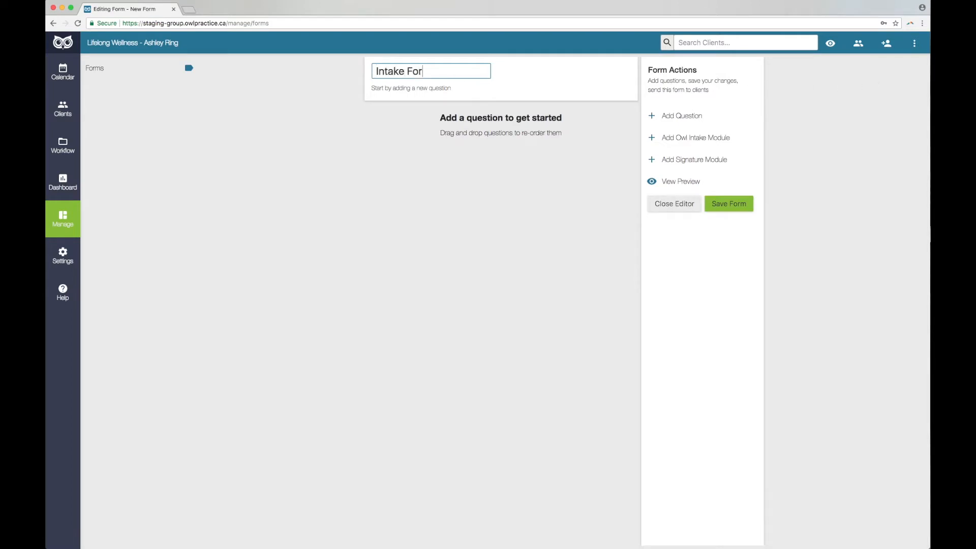
Step: Enter 'Intake Form' as the title of the new blank form
left_click(694, 138)
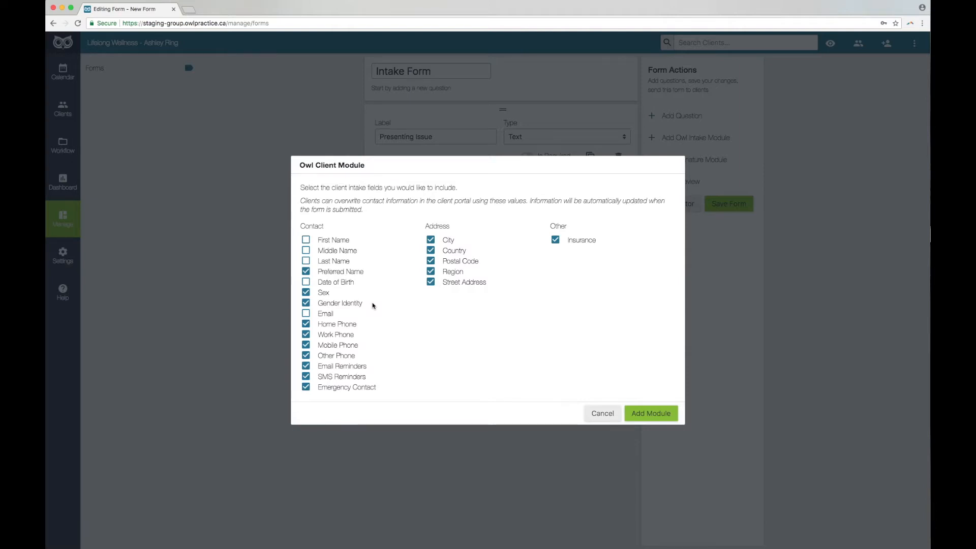
Step: Add the Presenting Issue text question and an intake module with contact, address and insurance fields
left_click(649, 413)
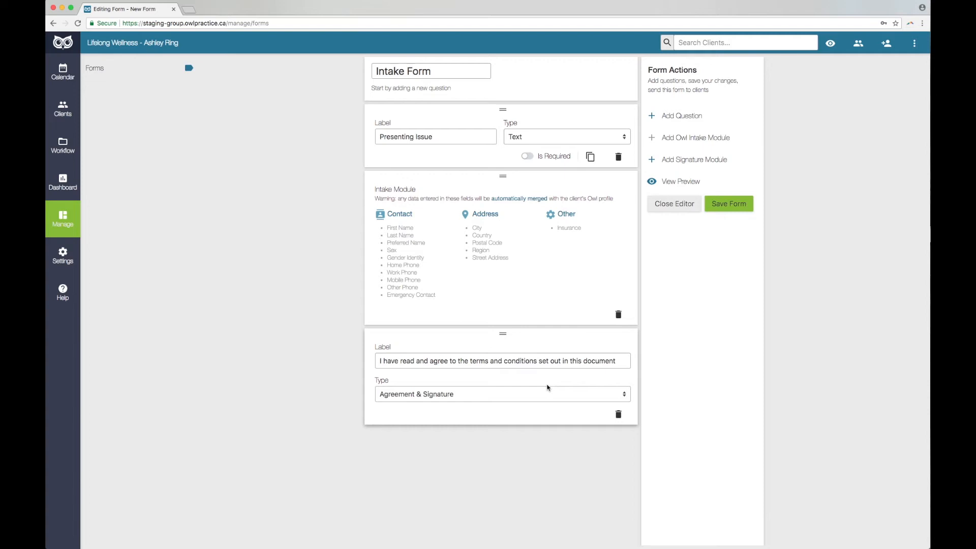
Step: Add a terms-and-conditions agreement item of type Agreement & Signature
left_click(728, 204)
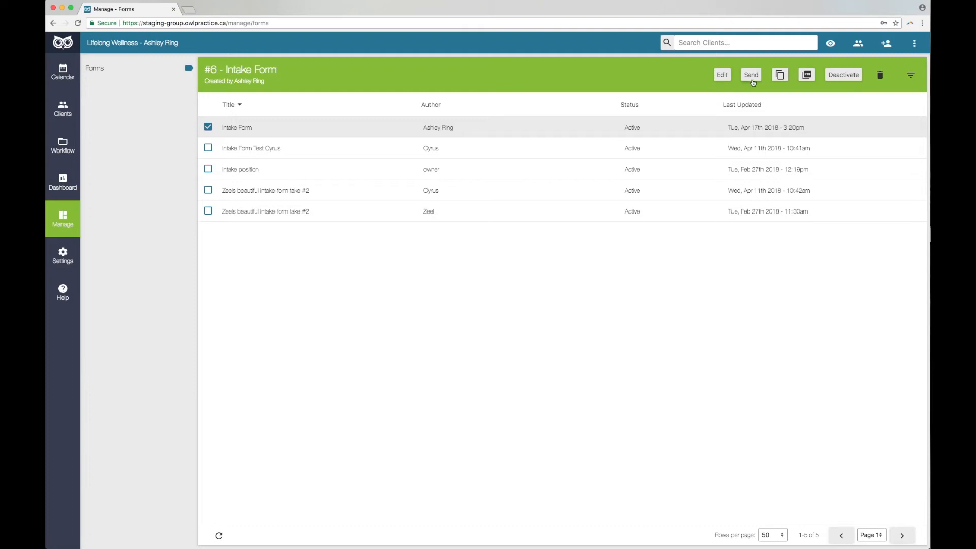
mouse_move(814, 84)
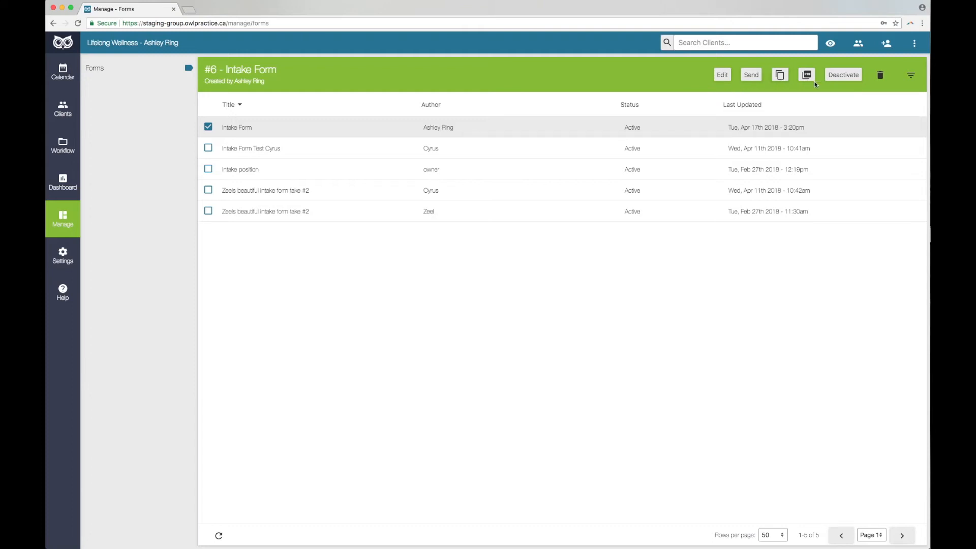
left_click(62, 255)
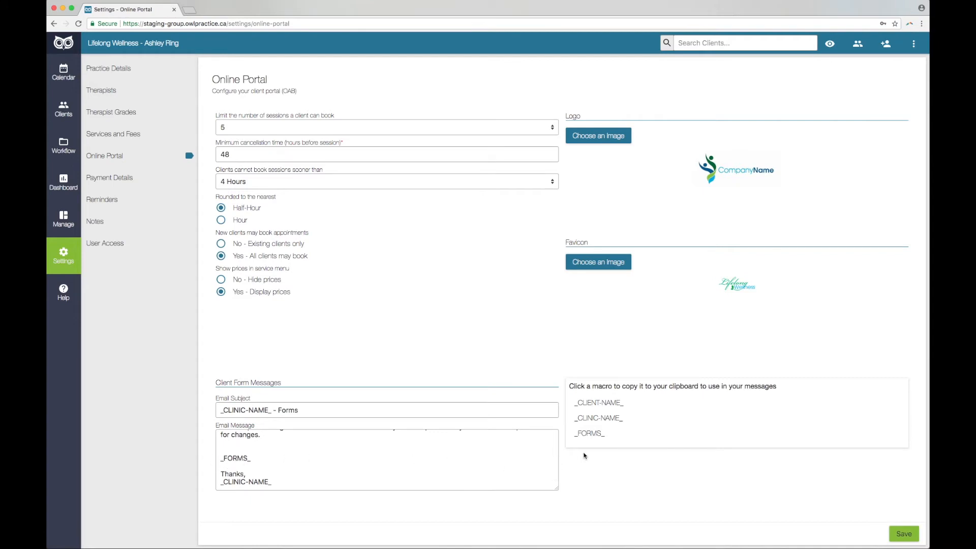
Step: Save the portal email message with the _FORMS_ macro and _CLINIC-NAME_ sign-off
left_click(903, 533)
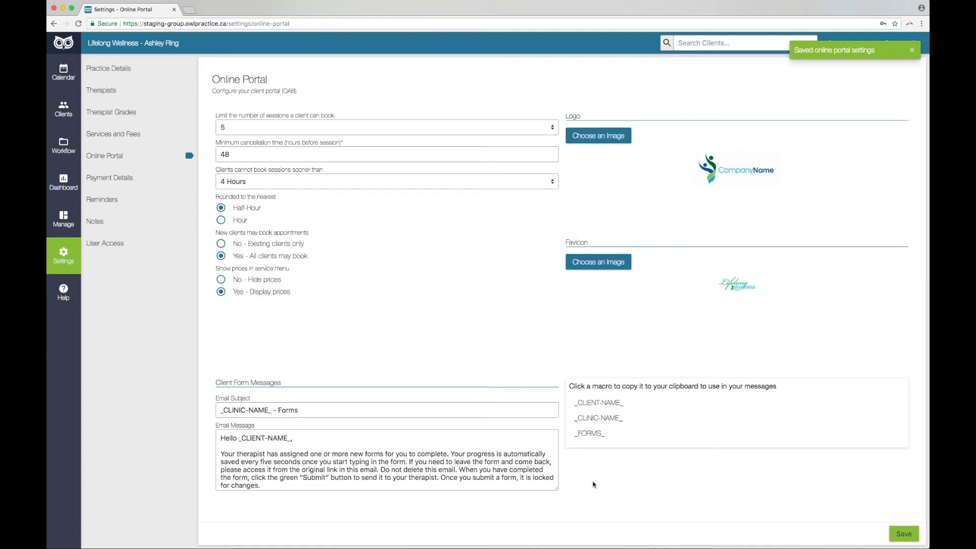
left_click(652, 426)
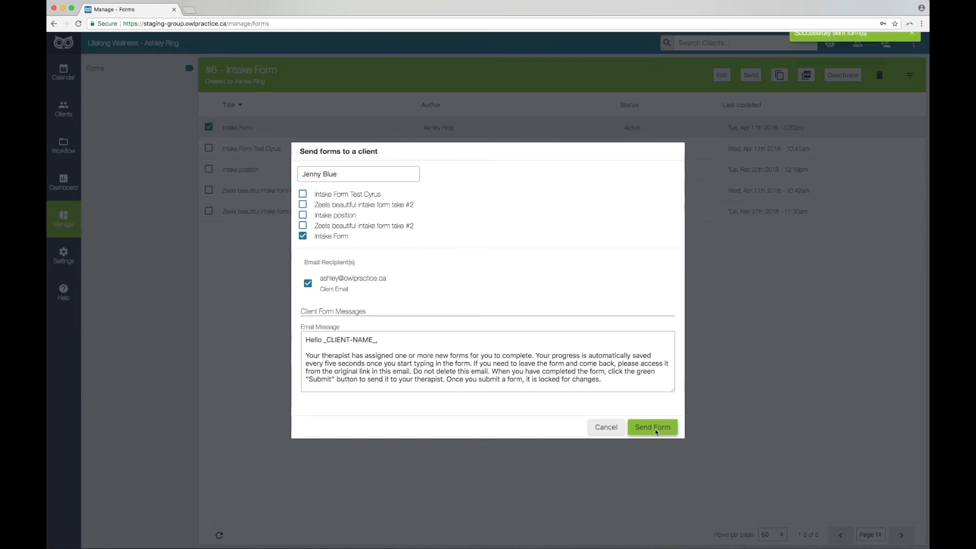
Step: Send the Intake Form to the chosen client's email address
left_click(651, 427)
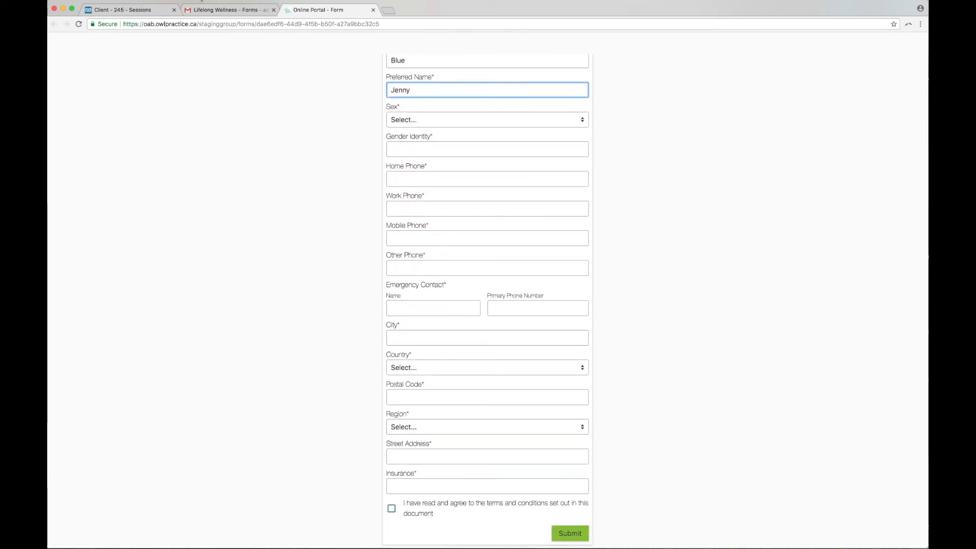
scroll("up", 3)
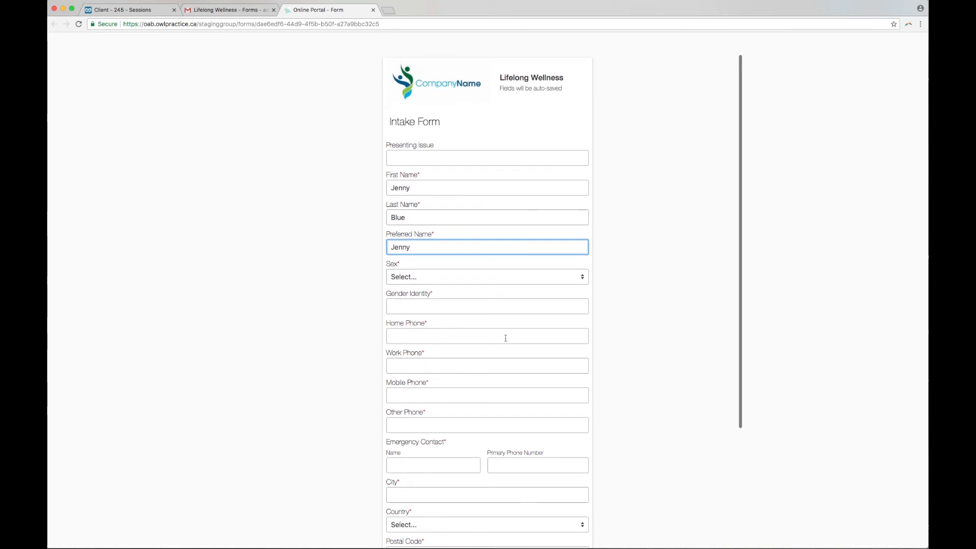